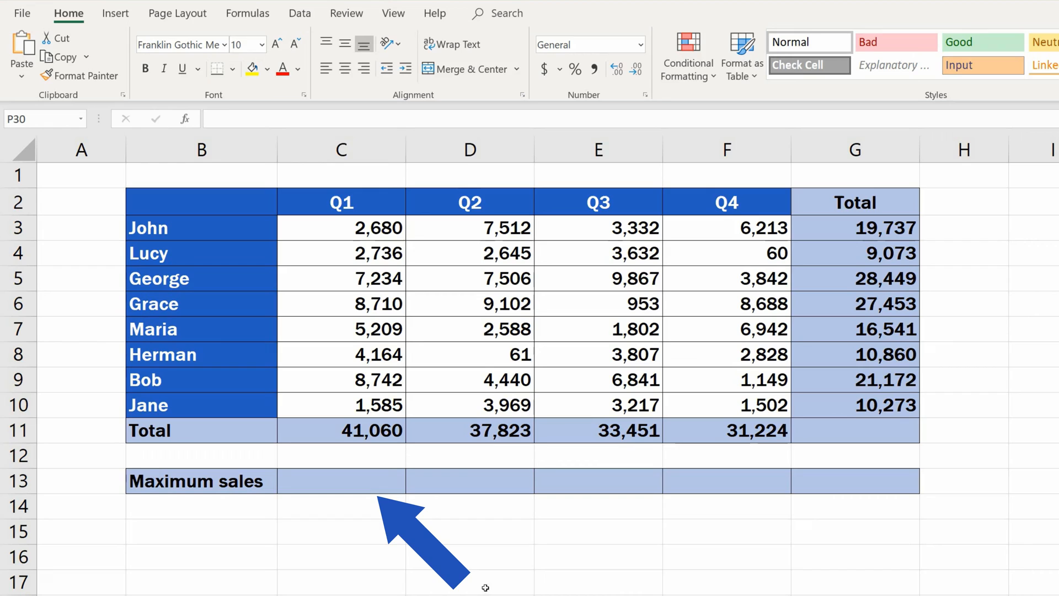
Step: Select cell C13, the Q1 cell of the Maximum sales row
left_click(364, 481)
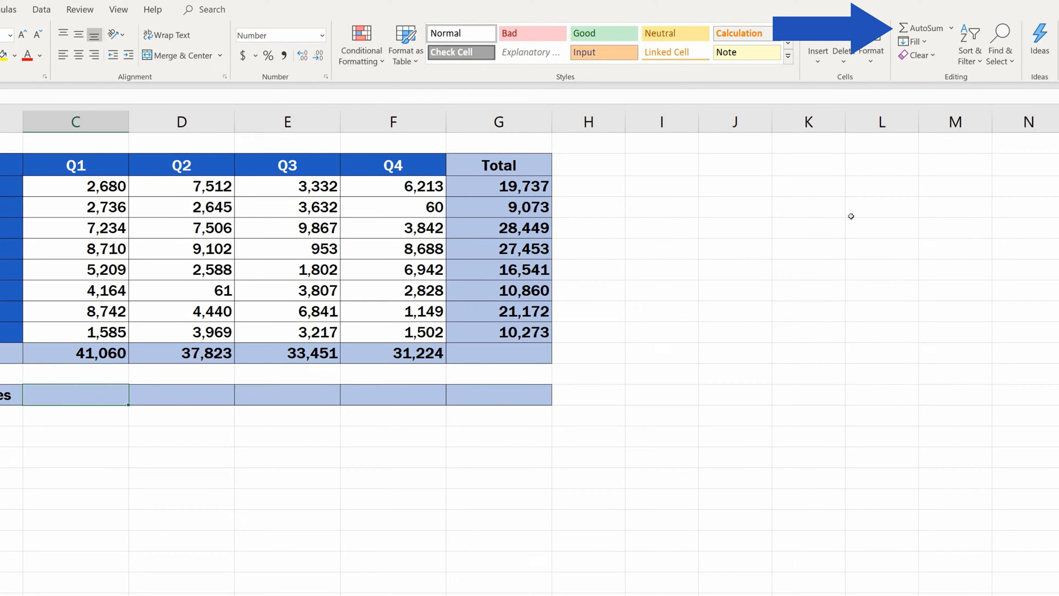
Step: Insert a MAX formula over the Q1 figures C3:C10 via the AutoSum Max option
left_click(951, 28)
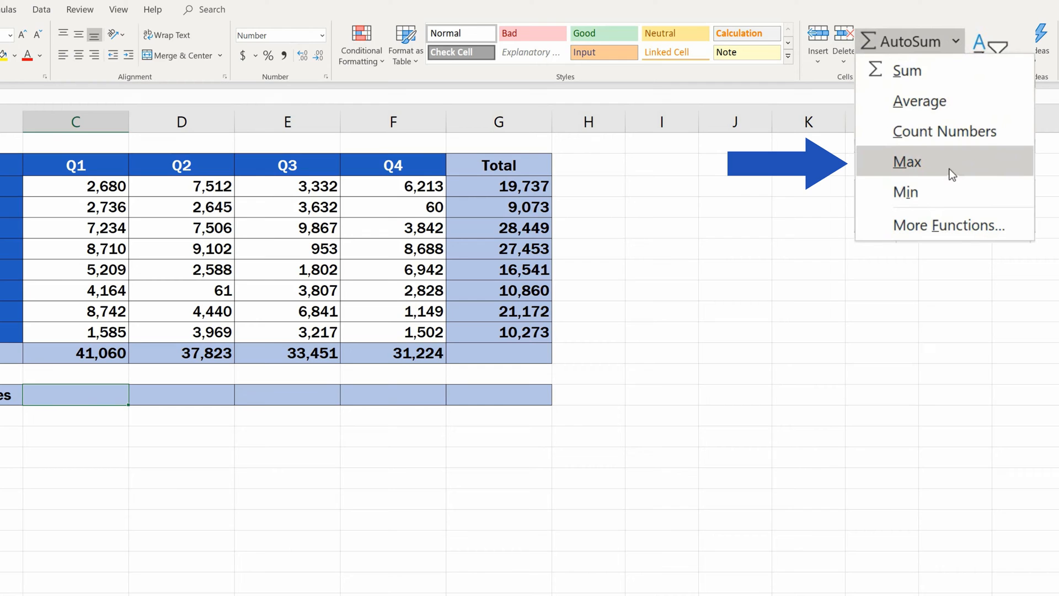
left_click(906, 161)
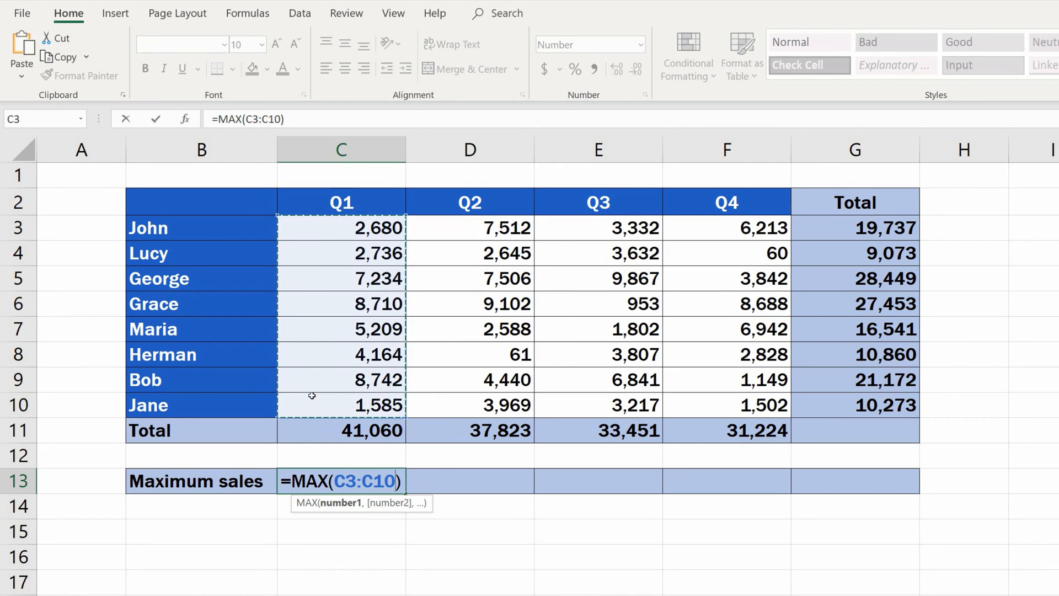
Step: Confirm =MAX(C3:C10) so C13 shows the Q1 maximum, 8,742
key("Enter")
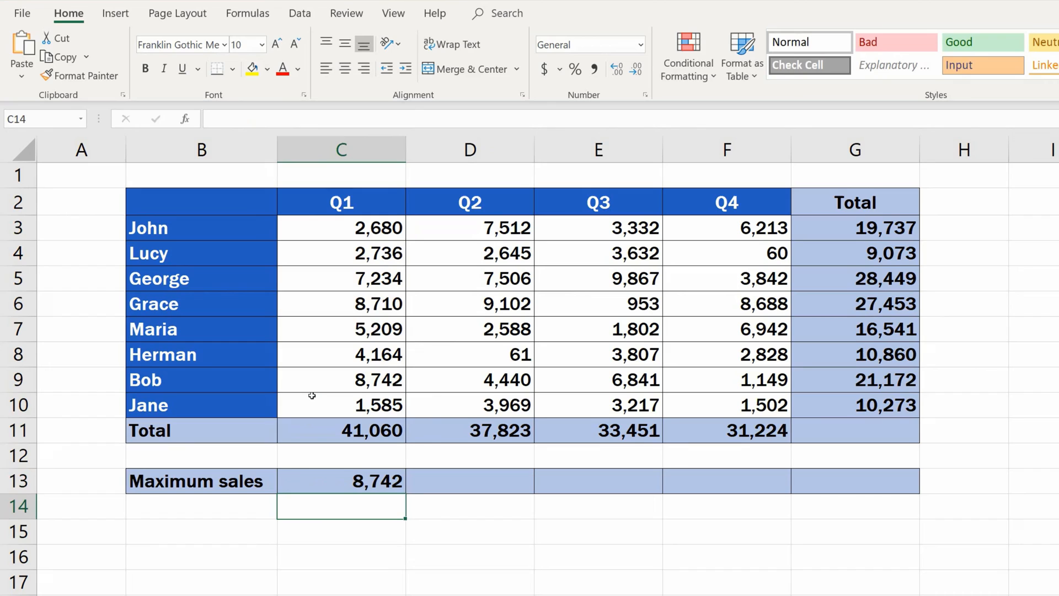
left_click(339, 481)
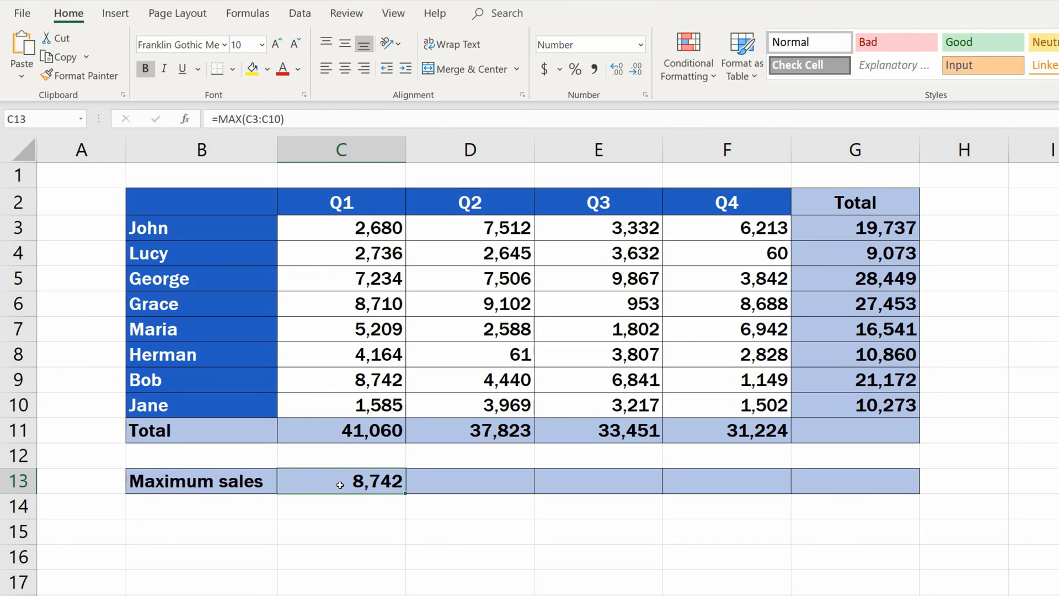
mouse_move(326, 483)
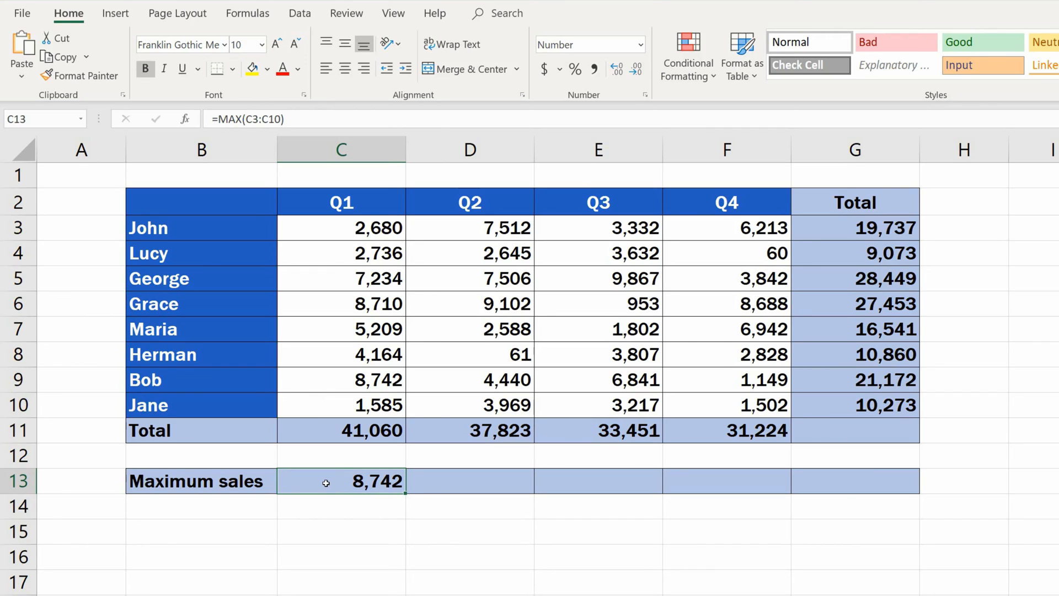